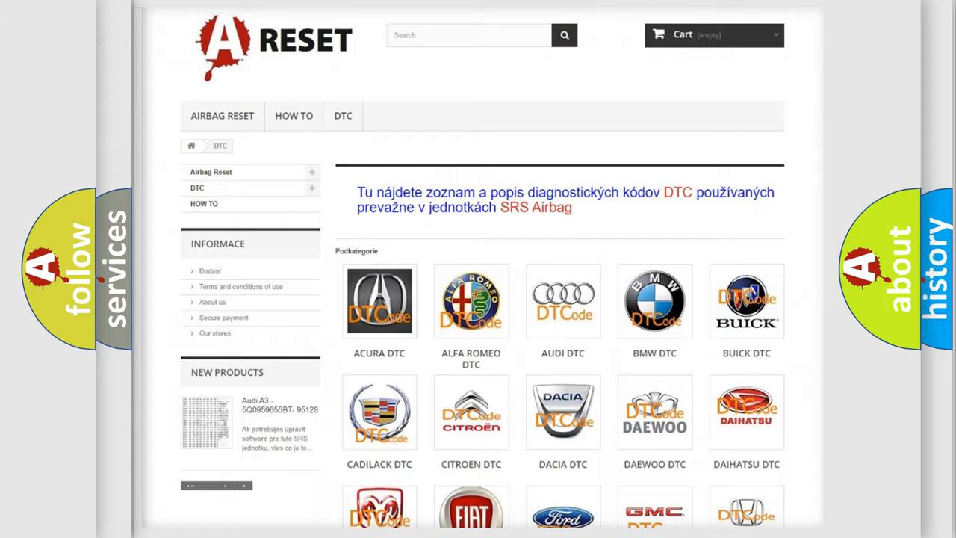
pyautogui.scroll(-3)
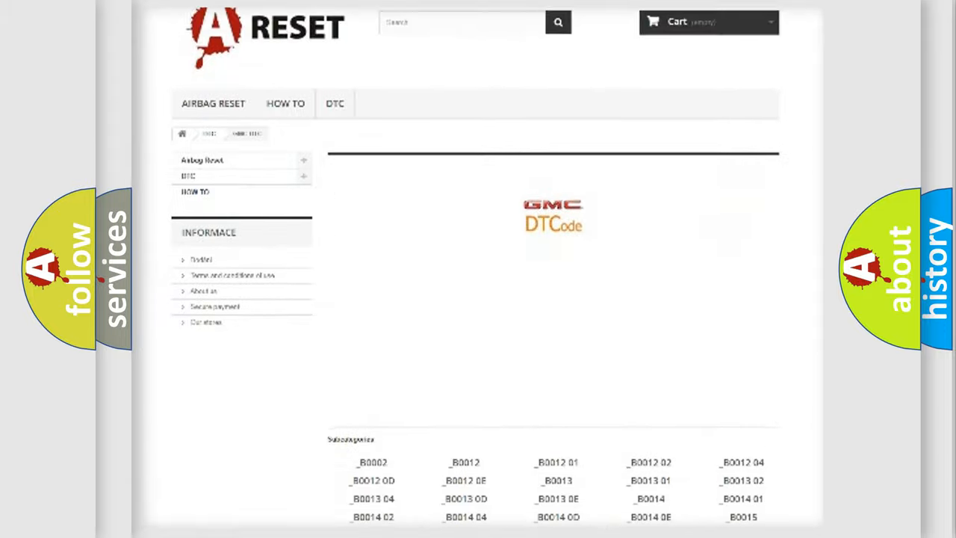
pyautogui.scroll(-3)
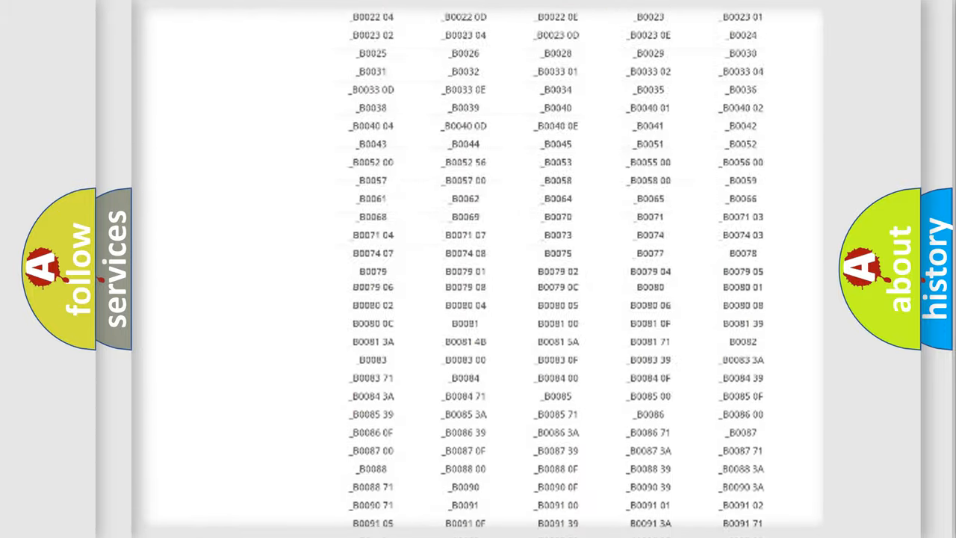
pyautogui.scroll(3)
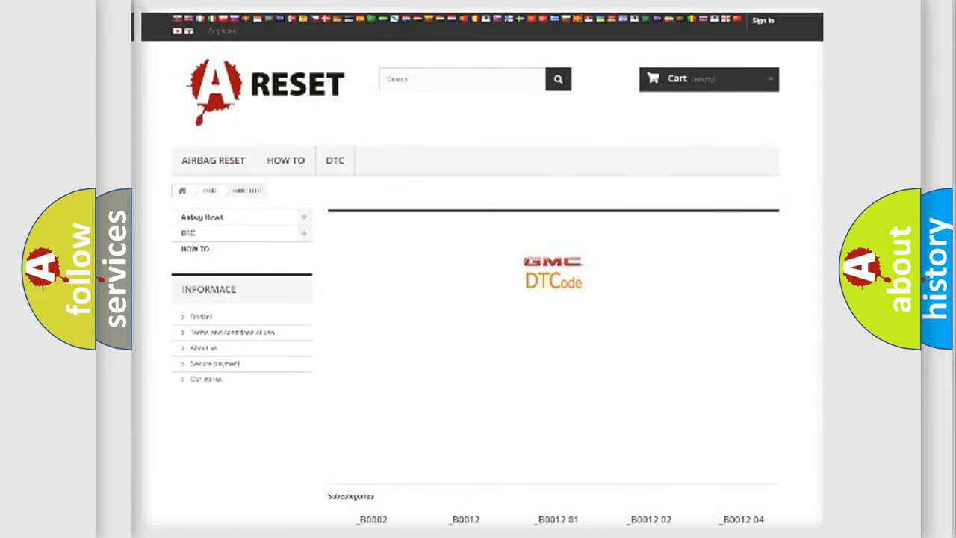